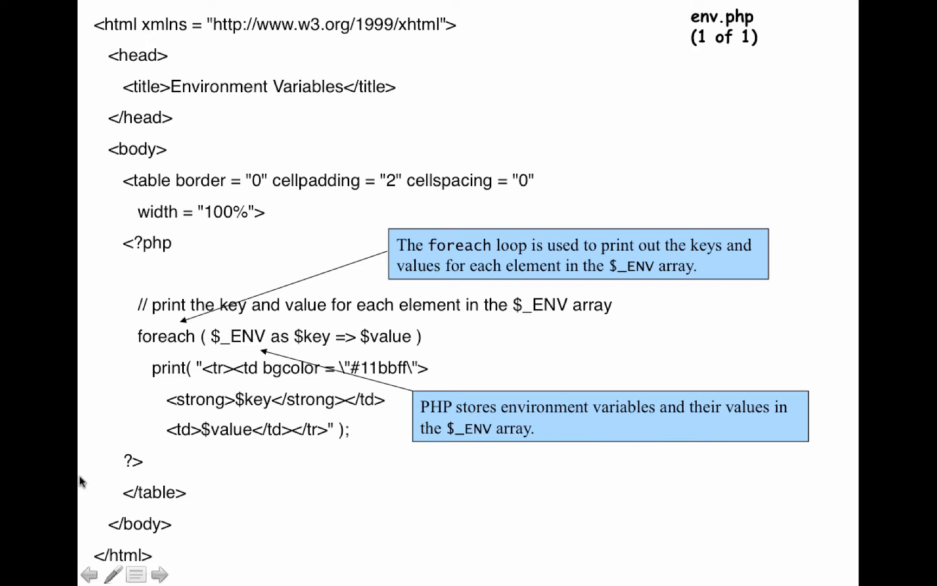
{"action": "mouse_move", "coordinate": [160, 242]}
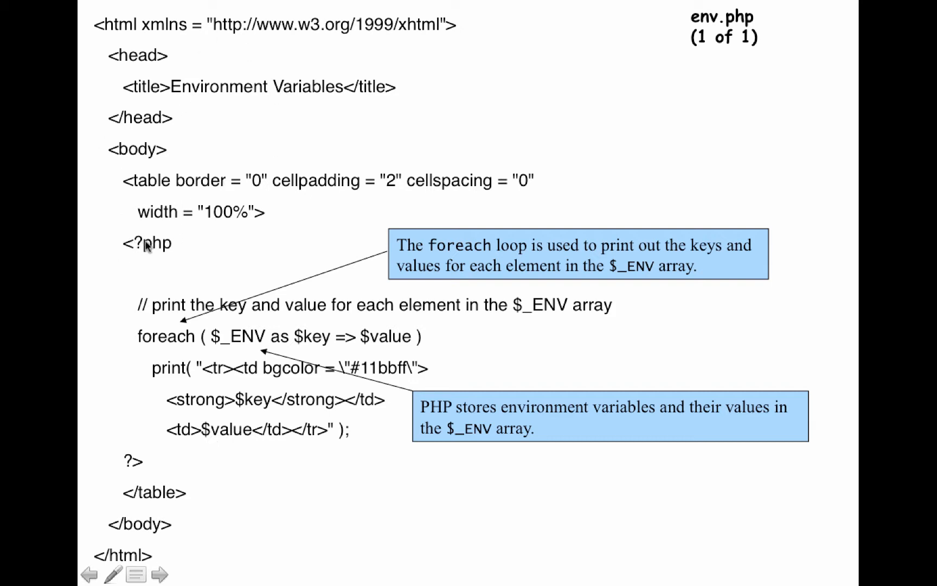
{"action": "mouse_move", "coordinate": [150, 348]}
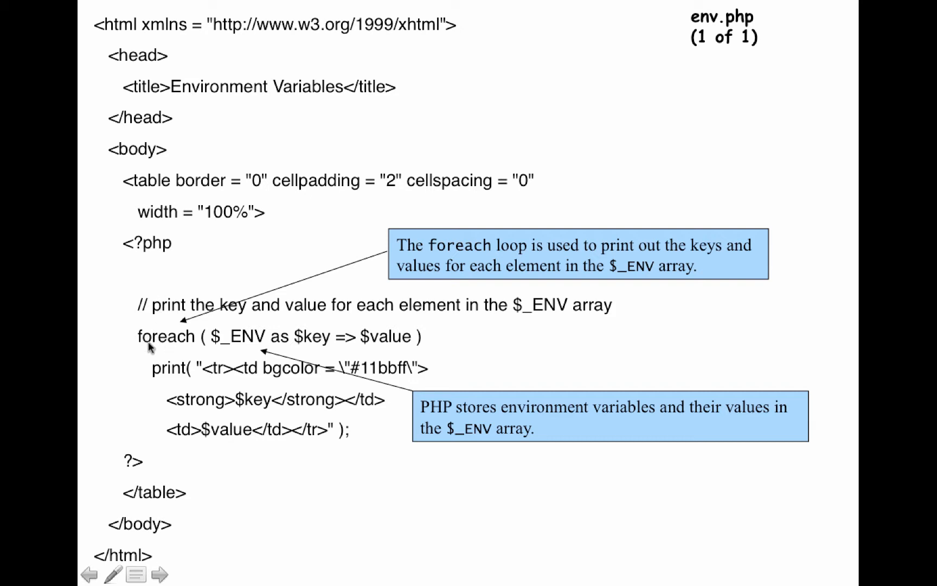
{"action": "mouse_move", "coordinate": [173, 352]}
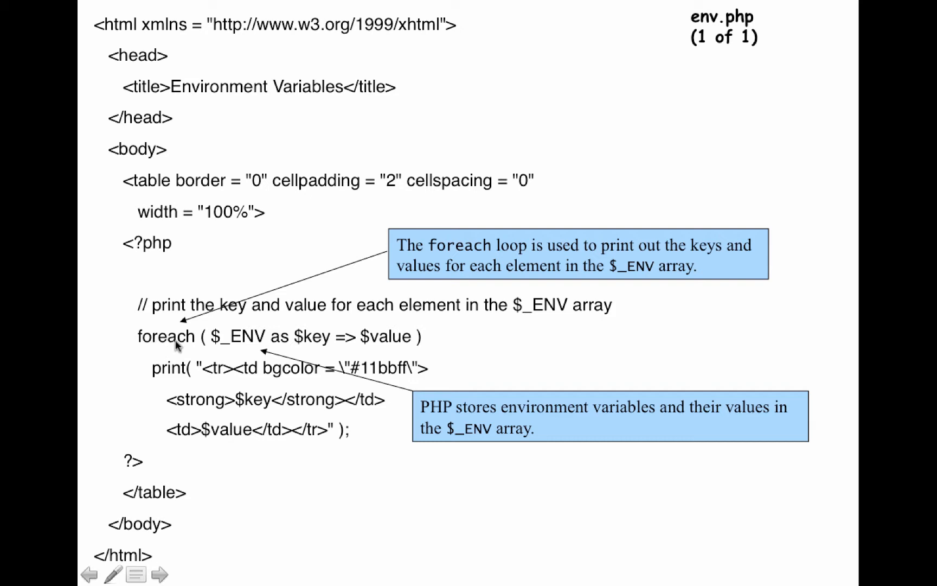
{"action": "mouse_move", "coordinate": [281, 344]}
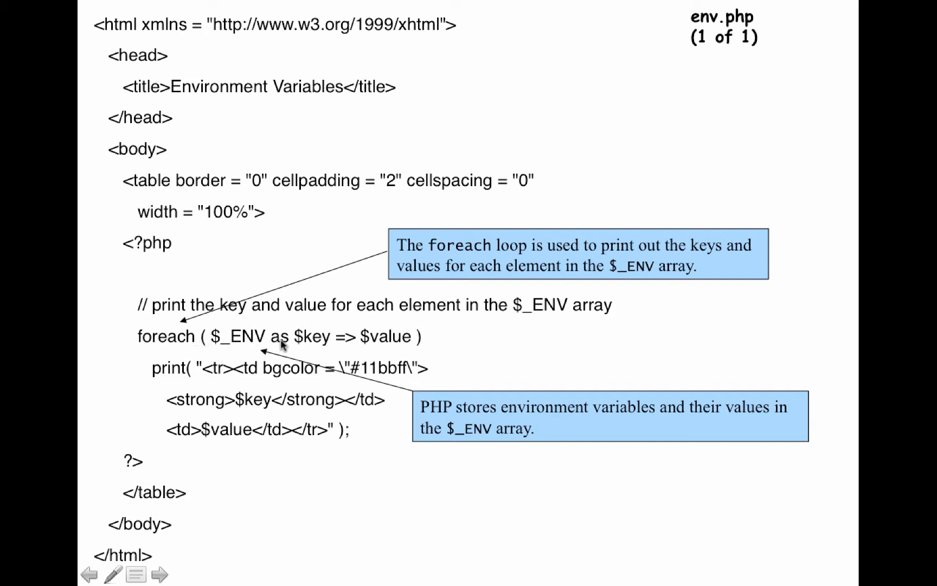
{"action": "mouse_move", "coordinate": [371, 344]}
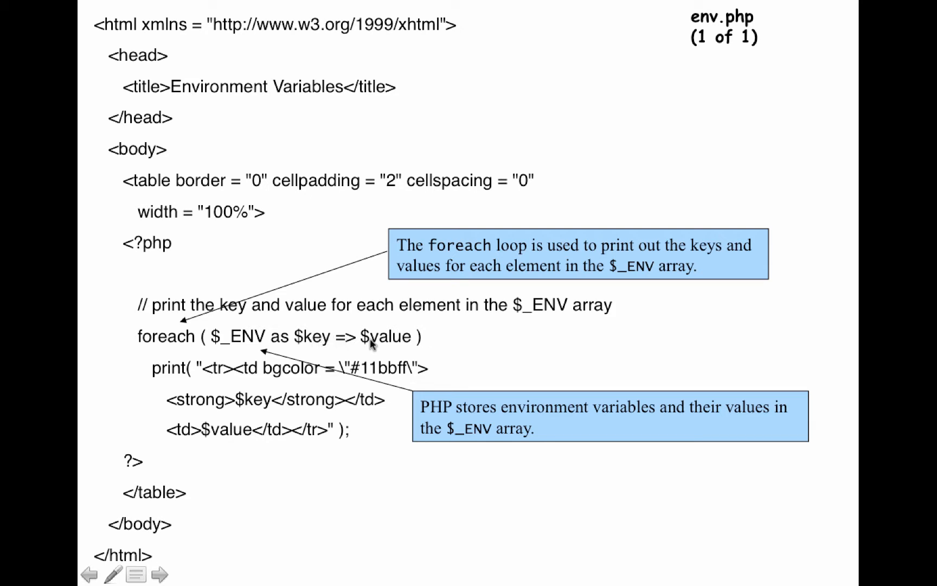
{"action": "mouse_move", "coordinate": [317, 353]}
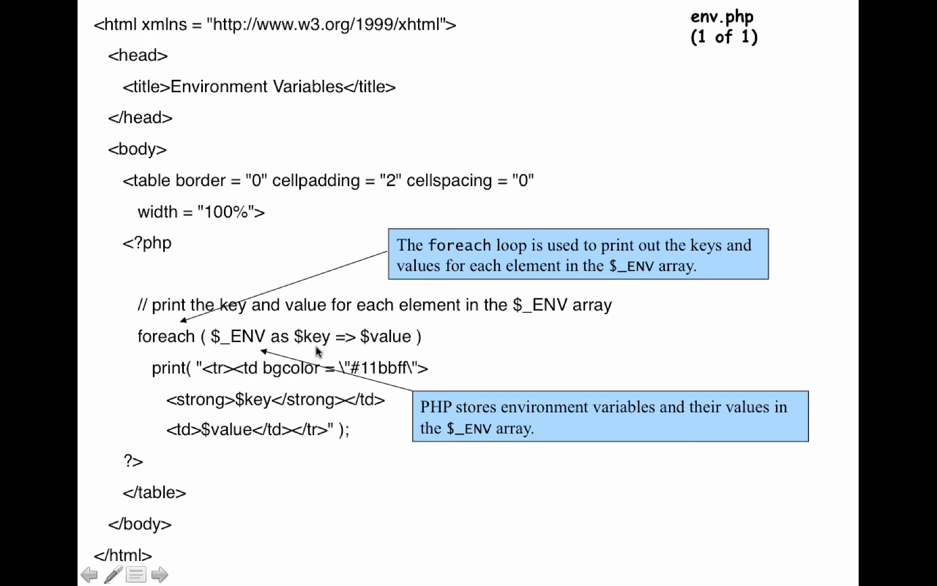